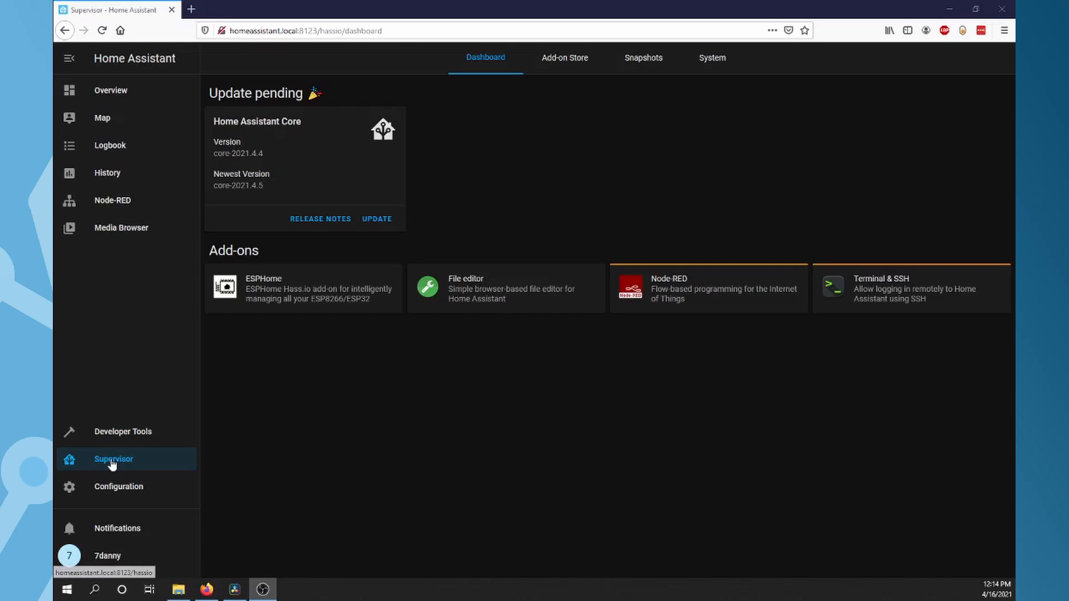
{"action": "mouse_move", "coordinate": [526, 48]}
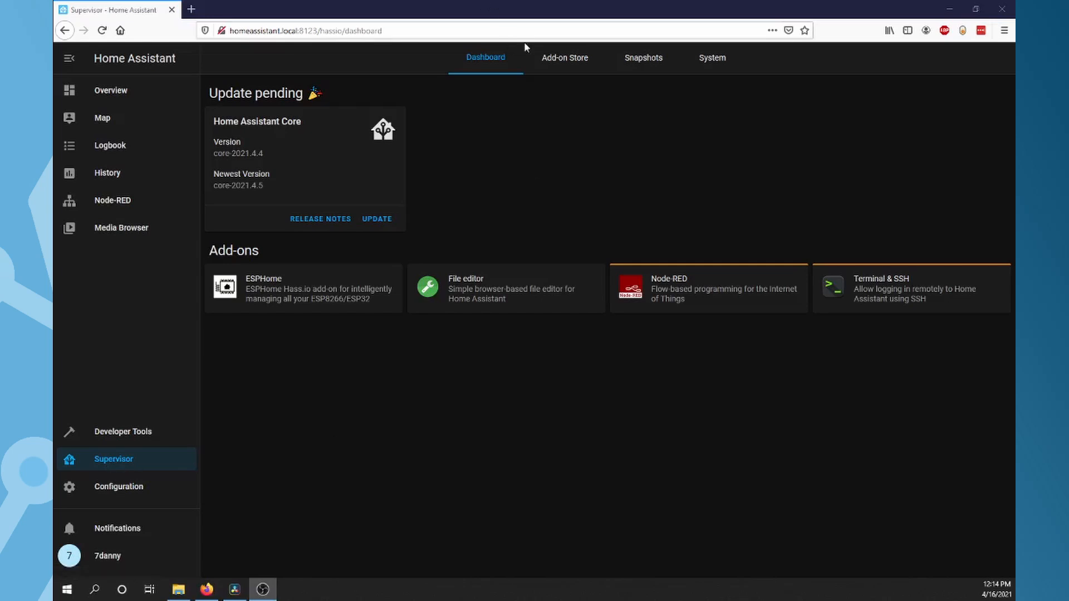
Search the Add-on Store for "esp" and bring up the ESPHome add-on's details
{"action": "left_click", "coordinate": [564, 57]}
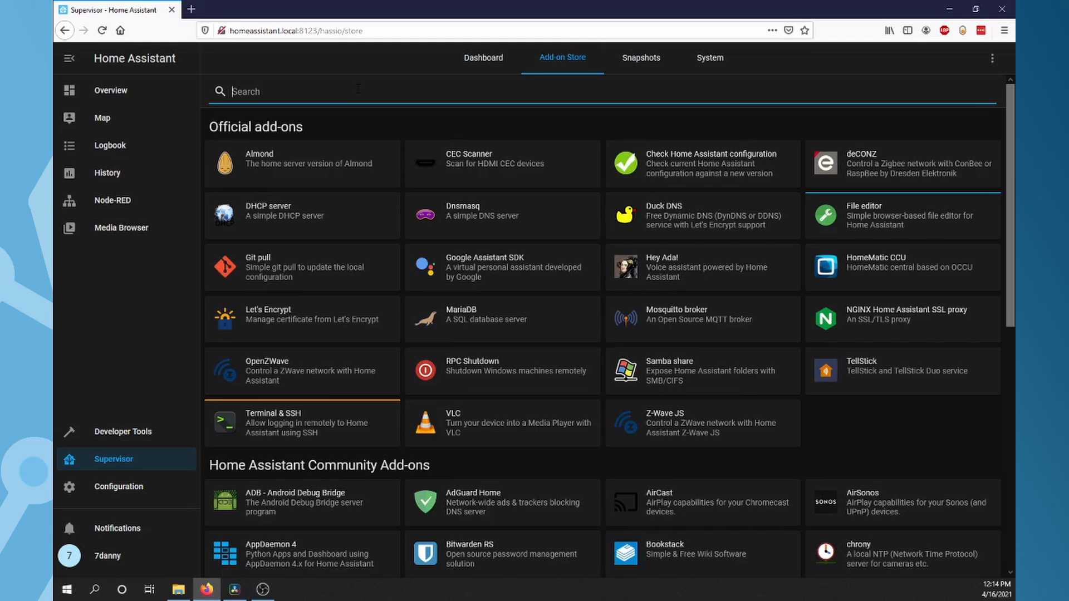
{"action": "type", "text": "esp"}
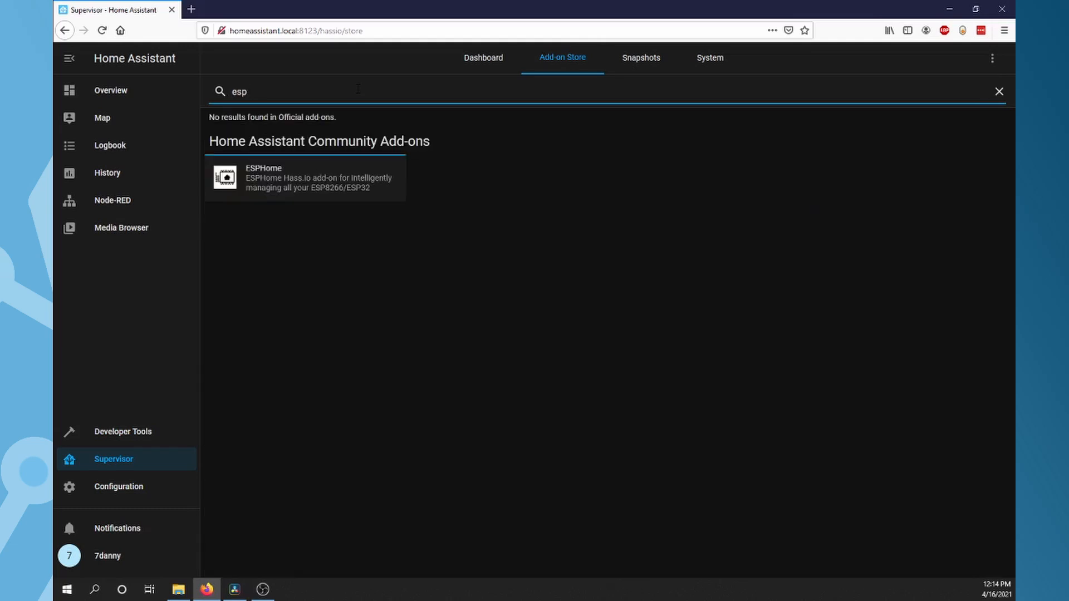
{"action": "left_click", "coordinate": [304, 178]}
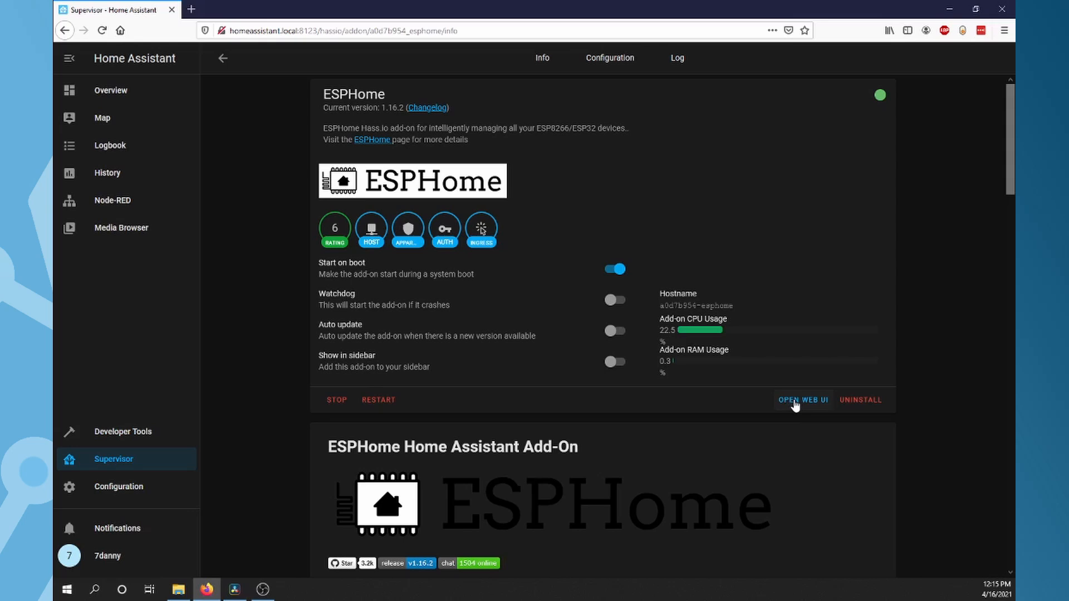
Start a new ESPHome node in the dashboard and name it Temp
{"action": "left_click", "coordinate": [803, 400]}
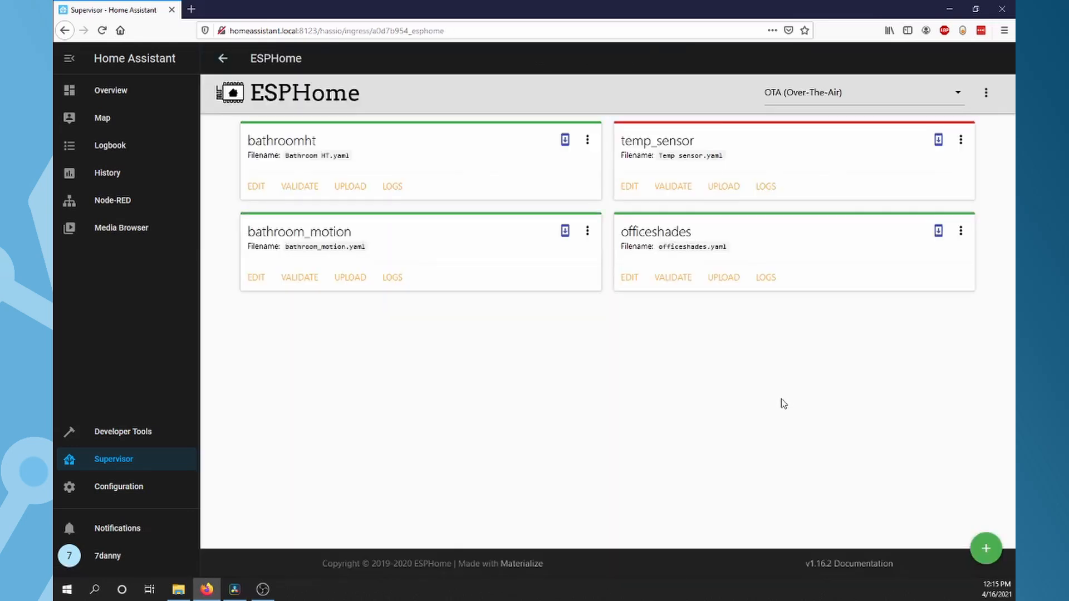
{"action": "mouse_move", "coordinate": [985, 547]}
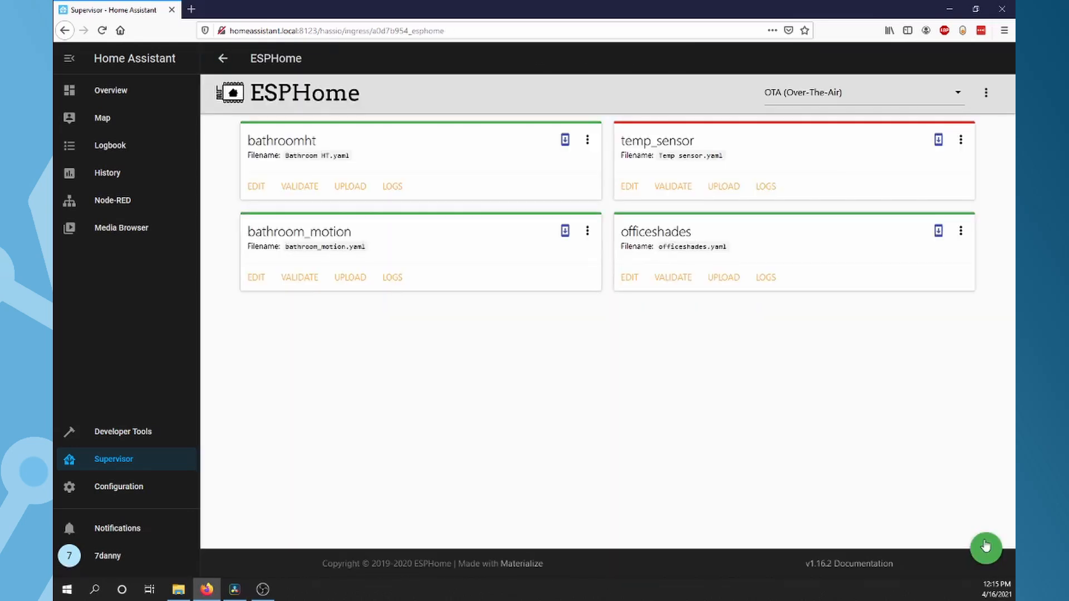
{"action": "left_click", "coordinate": [985, 548]}
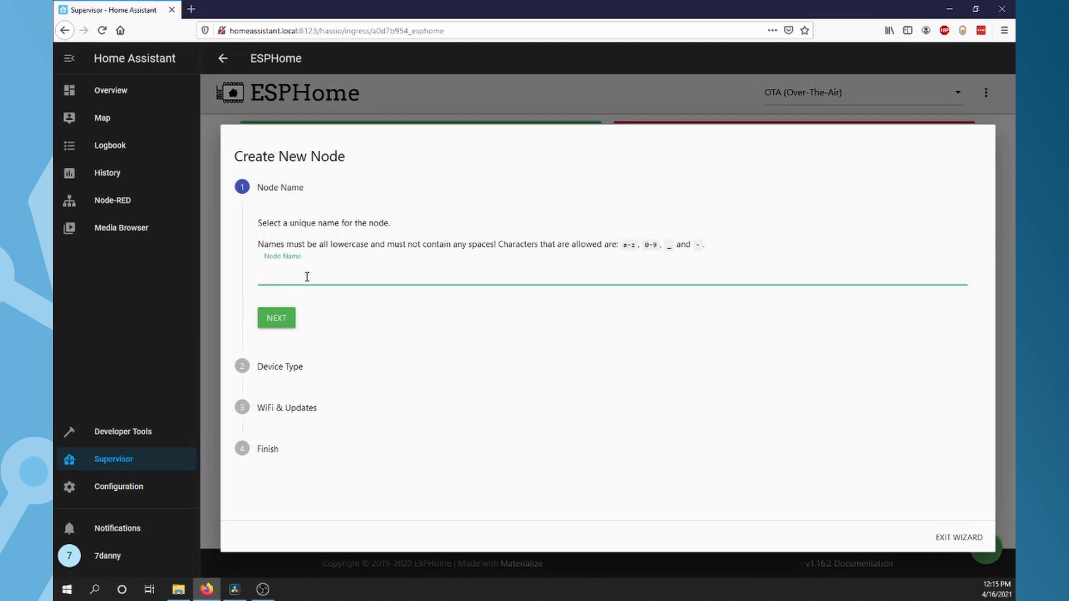
{"action": "type", "text": "T"}
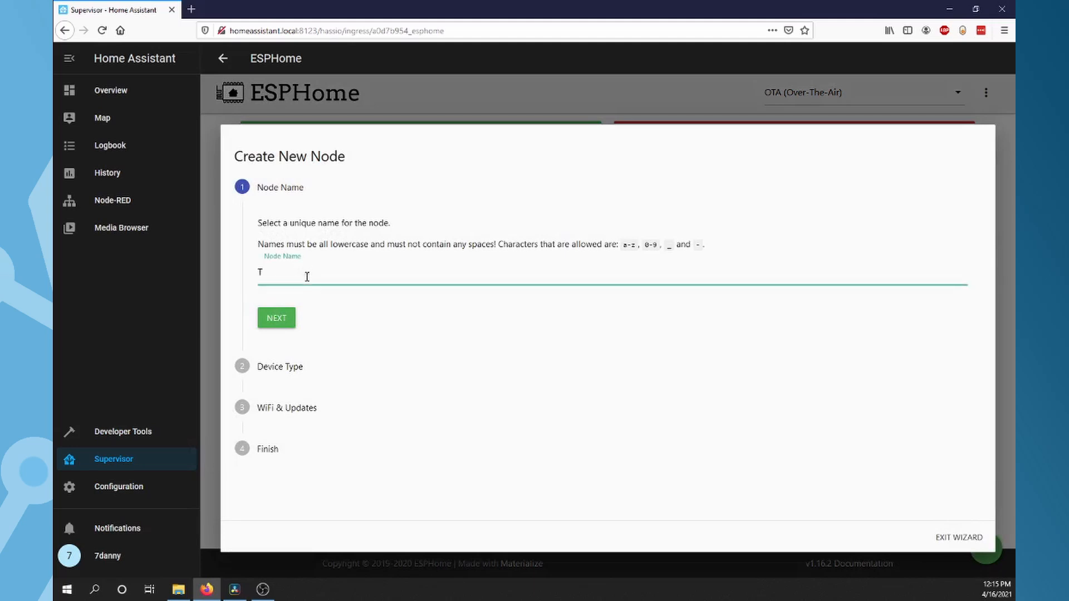
{"action": "type", "text": "emp"}
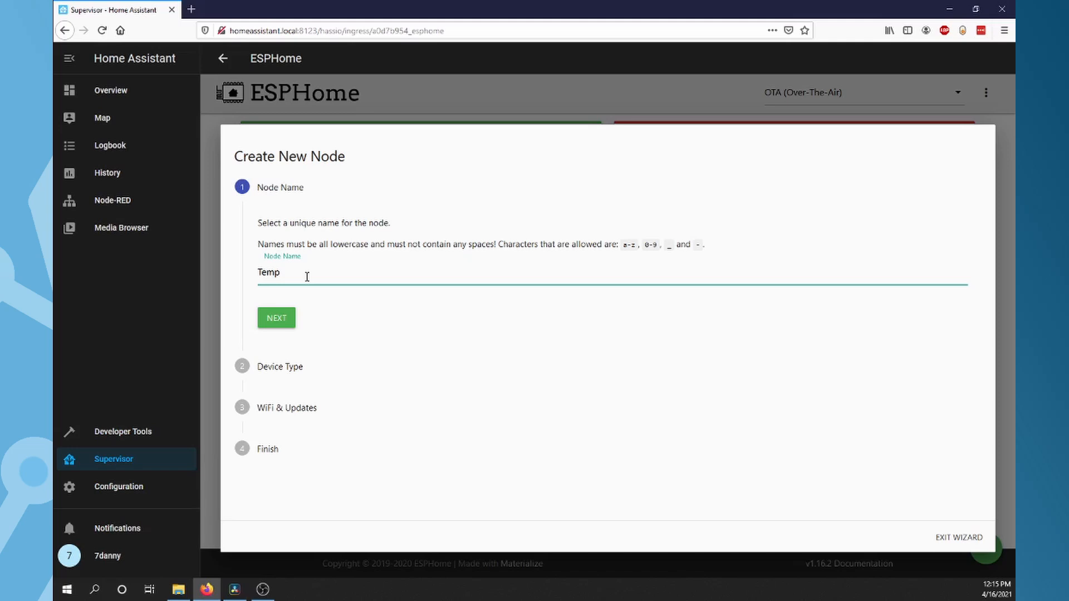
{"action": "left_click", "coordinate": [276, 317]}
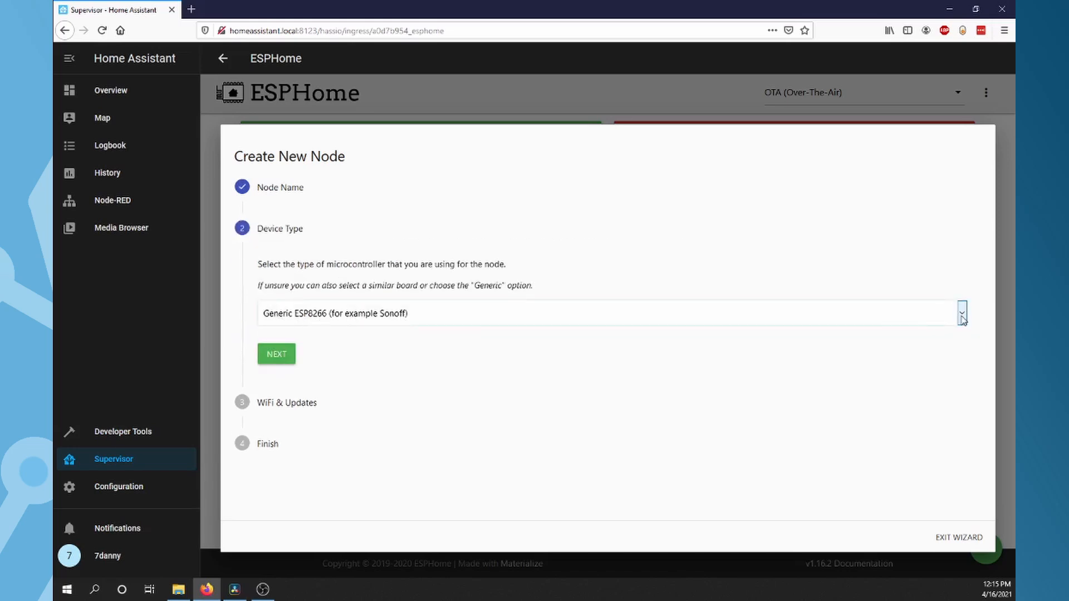
Choose NodeMCU as the node's board type and continue to WiFi settings
{"action": "left_click", "coordinate": [961, 313]}
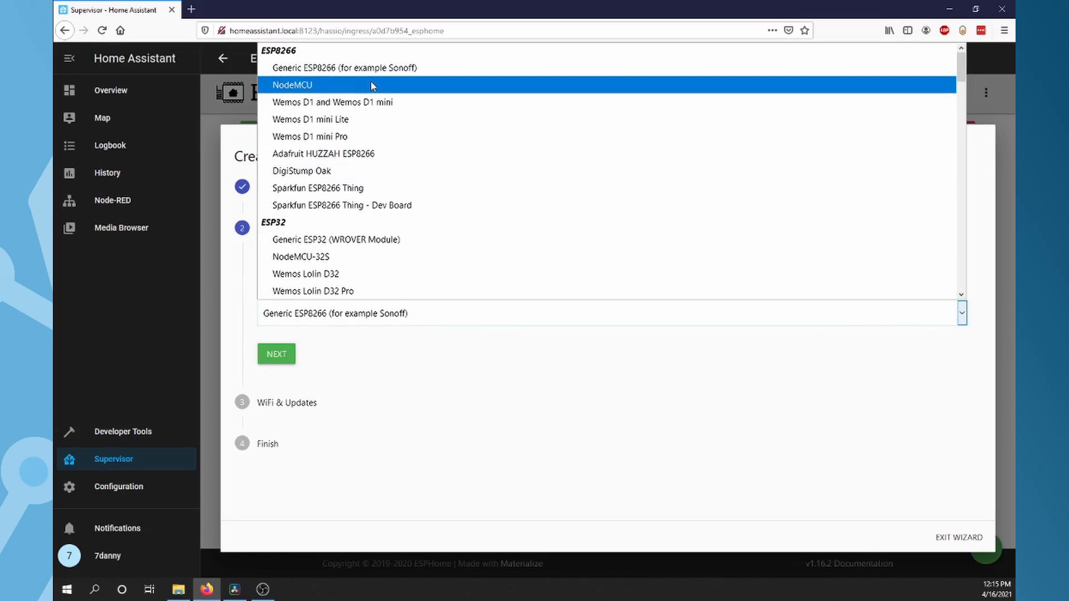
{"action": "left_click", "coordinate": [292, 84]}
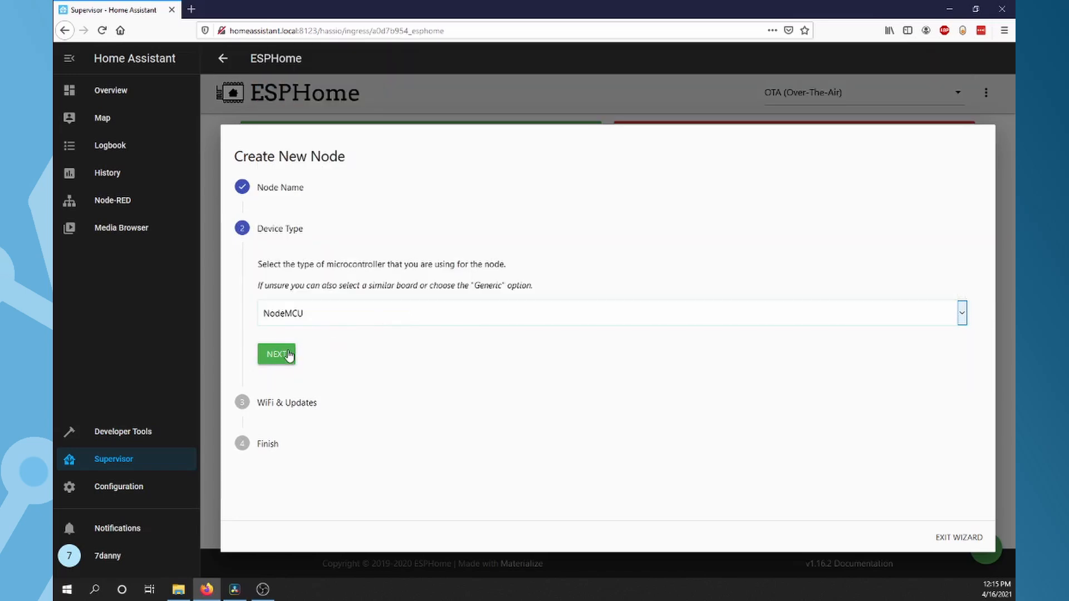
{"action": "left_click", "coordinate": [276, 354]}
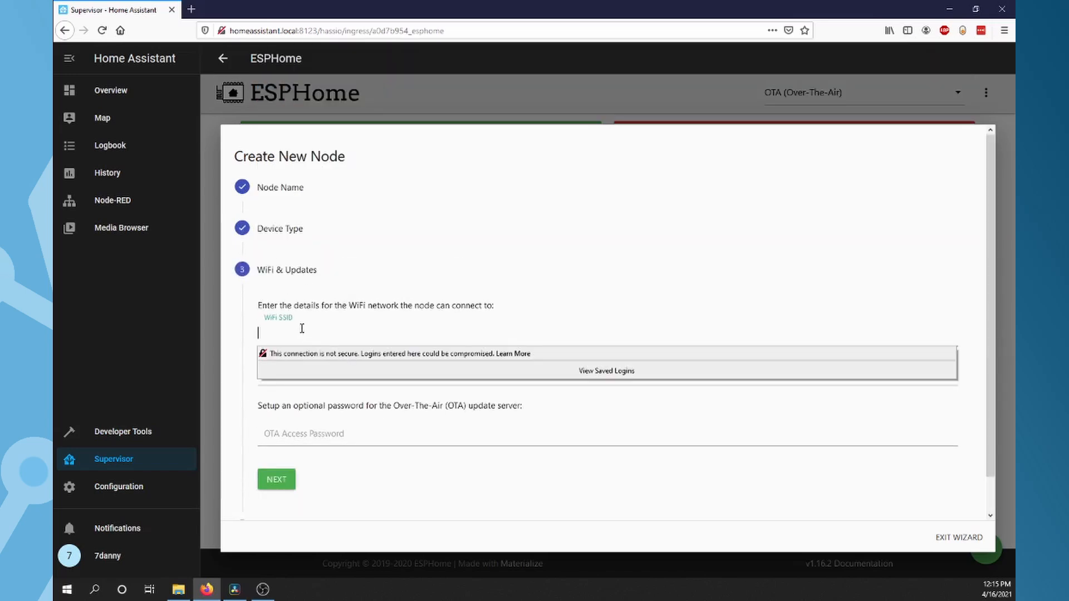
Enter WiFi SSID YourSSID, WiFi password and update password, then finish creating the node
{"action": "type", "text": "YourSSID"}
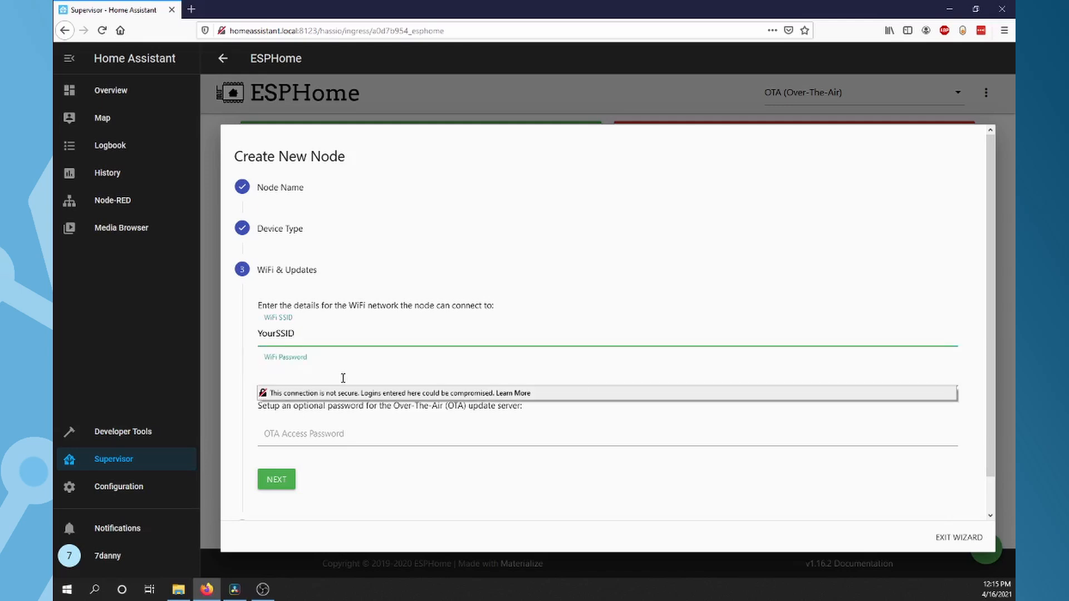
{"action": "type", "text": "password"}
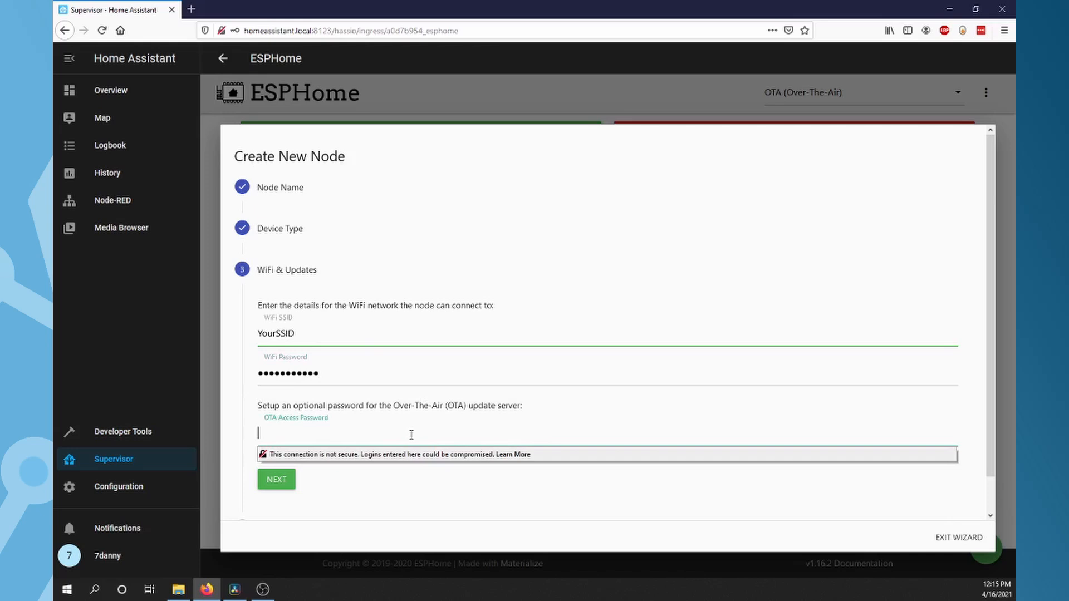
{"action": "type", "text": "•"}
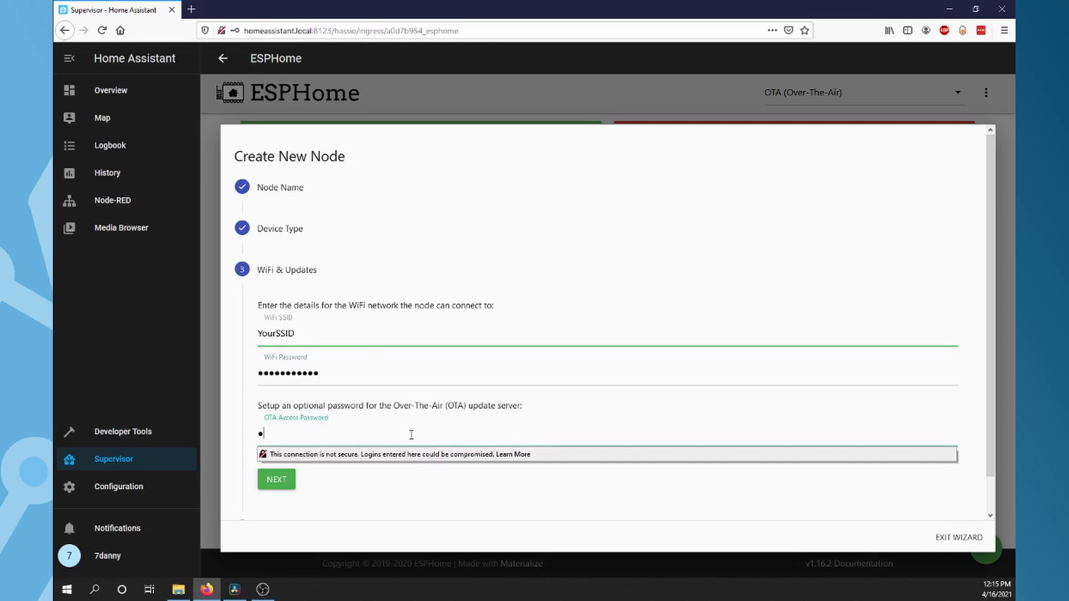
{"action": "type", "text": "password"}
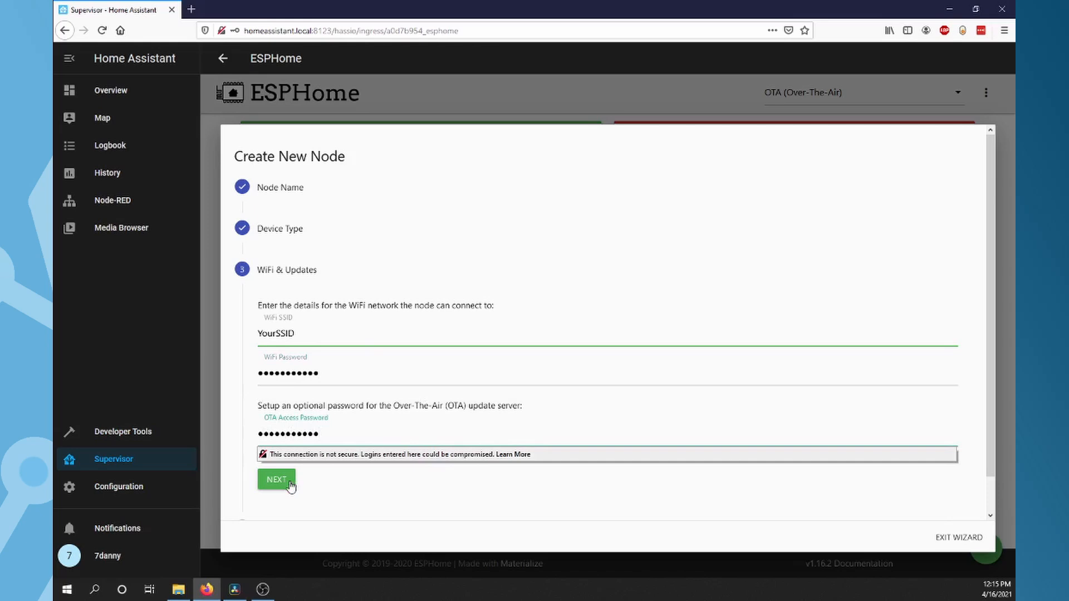
{"action": "left_click", "coordinate": [275, 479]}
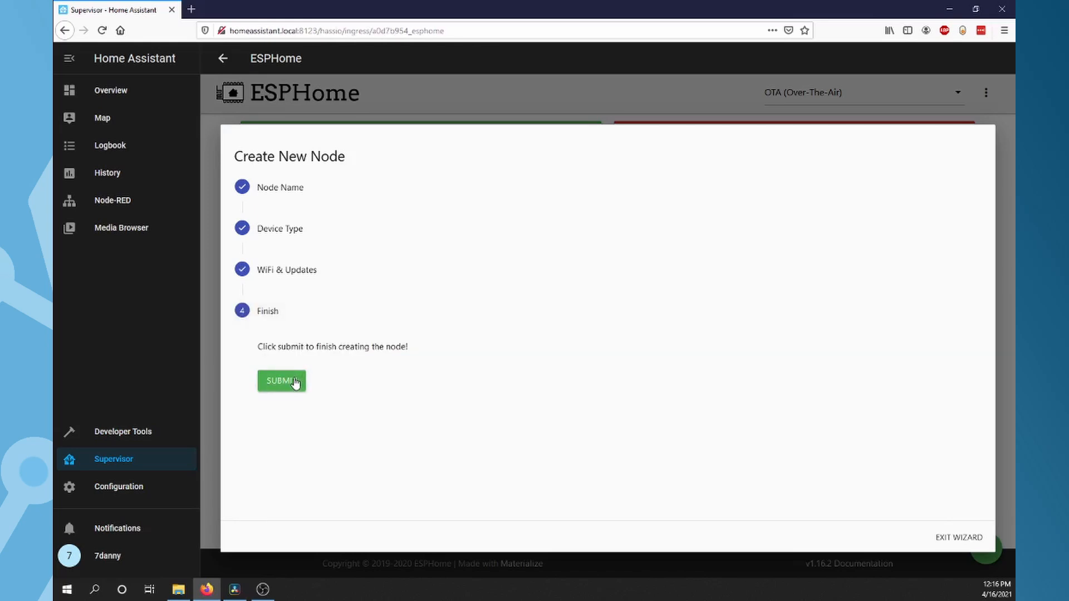
{"action": "left_click", "coordinate": [281, 381]}
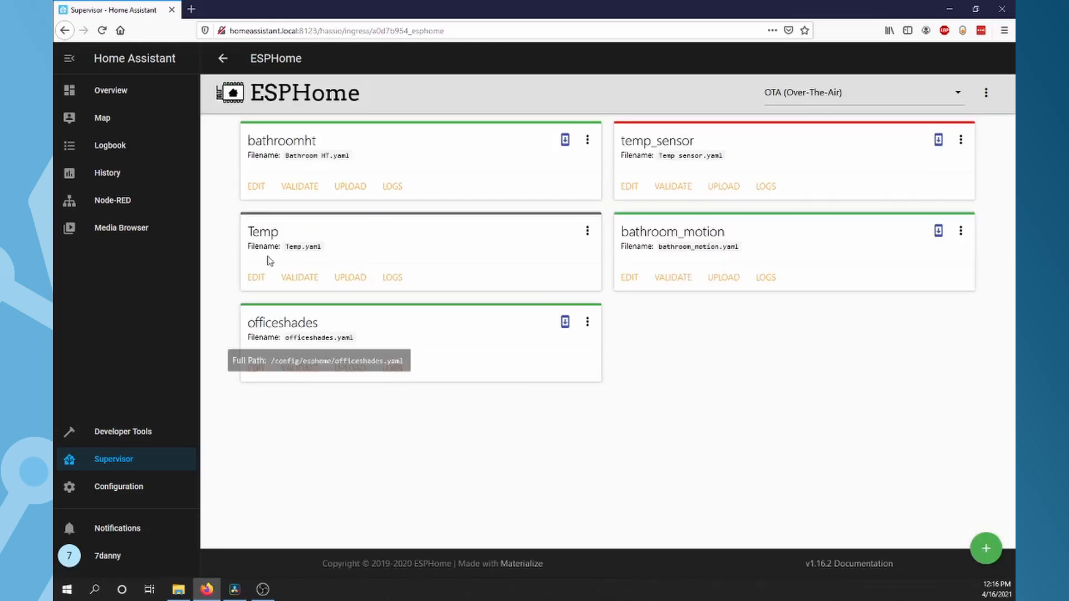
Review the Temp node's generated YAML and choose OTA as the upload port
{"action": "left_click", "coordinate": [257, 278]}
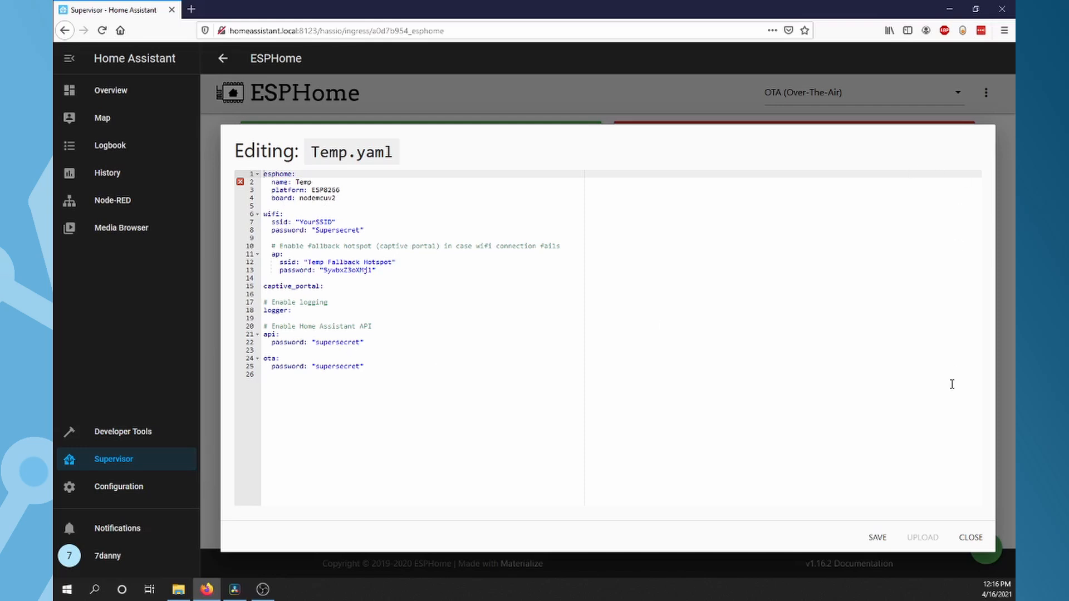
{"action": "left_click", "coordinate": [970, 537]}
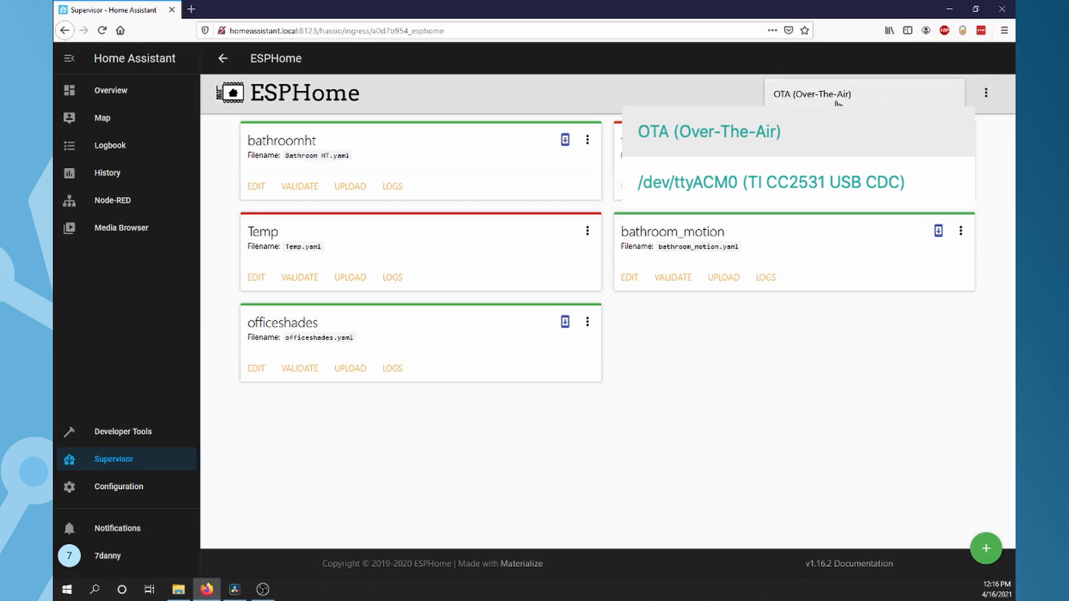
{"action": "mouse_move", "coordinate": [956, 96]}
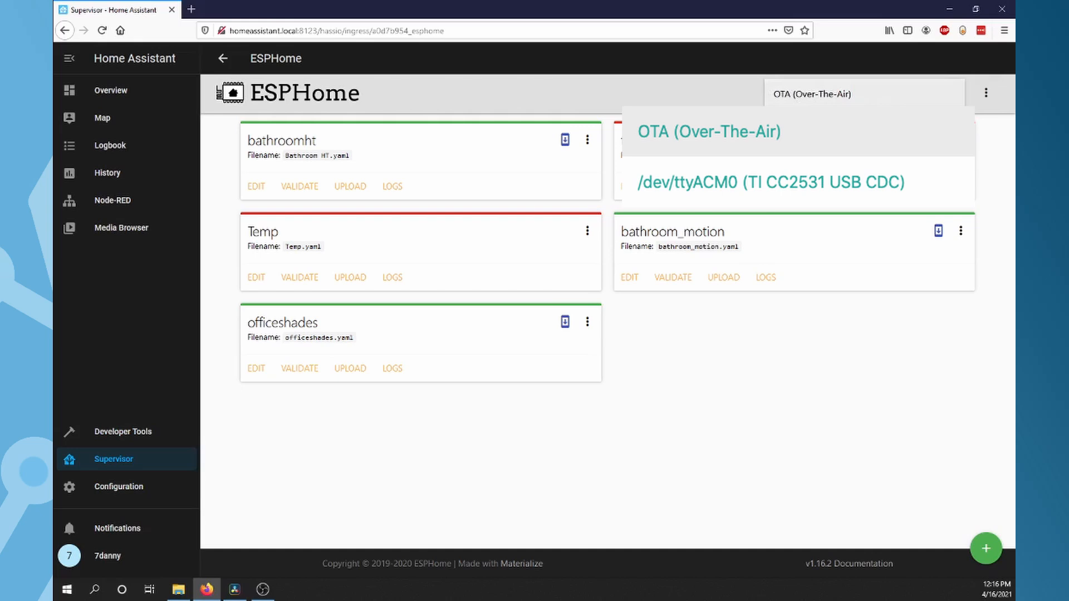
{"action": "mouse_move", "coordinate": [834, 104]}
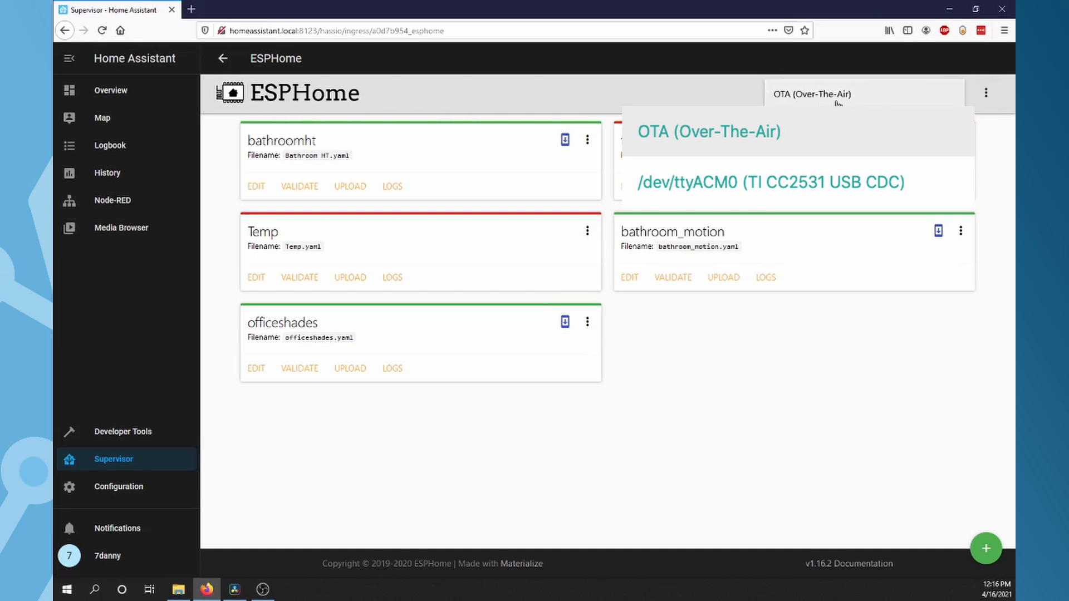
{"action": "mouse_move", "coordinate": [957, 95]}
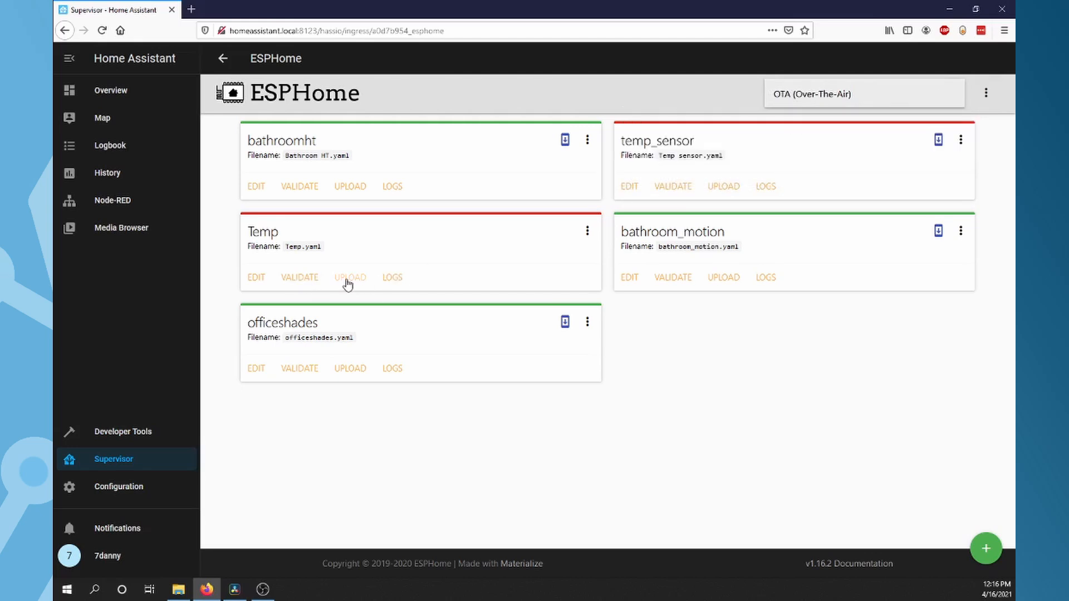
{"action": "left_click", "coordinate": [350, 186]}
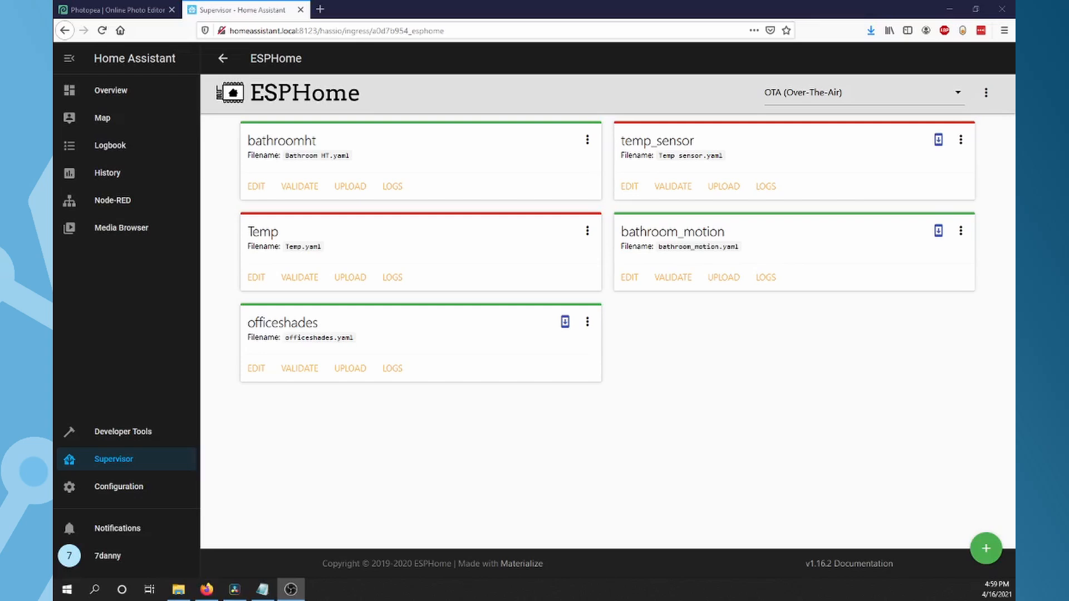
Add a DHT22 sensor on pin D2 reporting Bathroom Temperature and Humidity to Temp.yaml and save it
{"action": "left_click", "coordinate": [256, 277]}
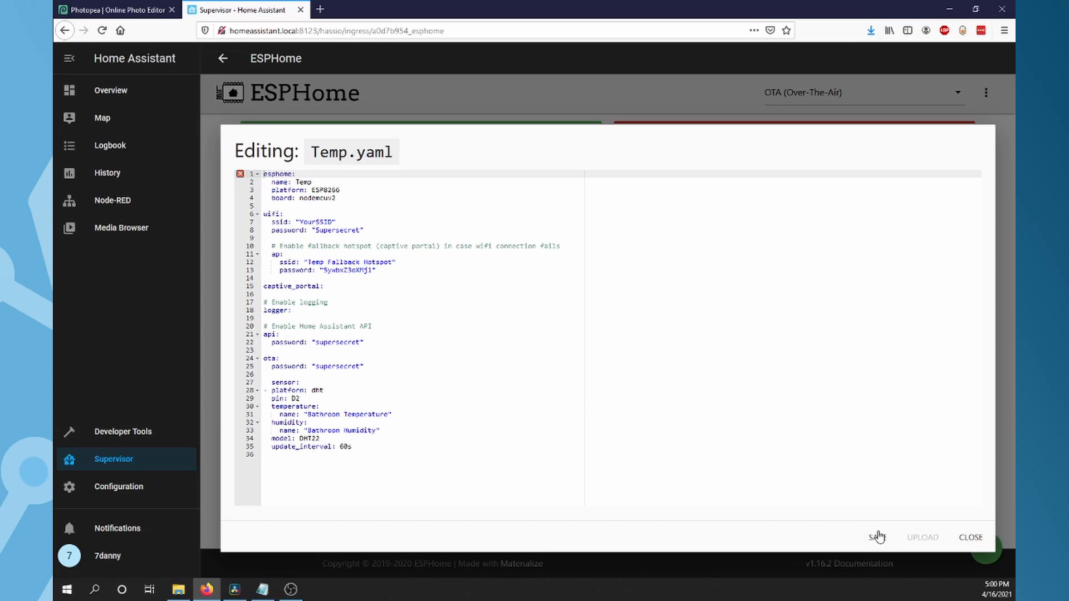
{"action": "left_click", "coordinate": [877, 537]}
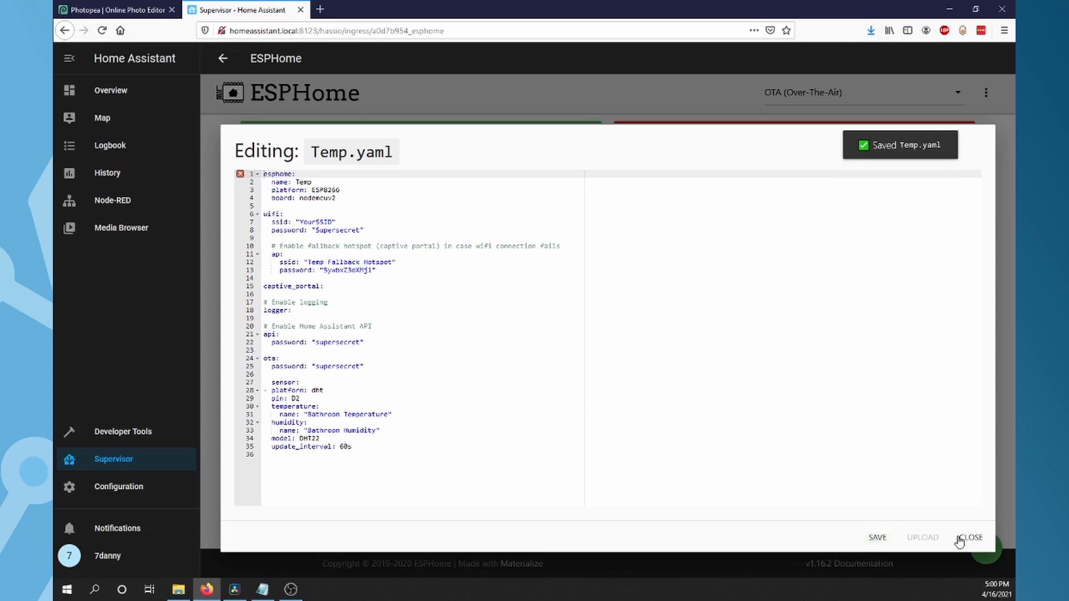
{"action": "left_click", "coordinate": [971, 537]}
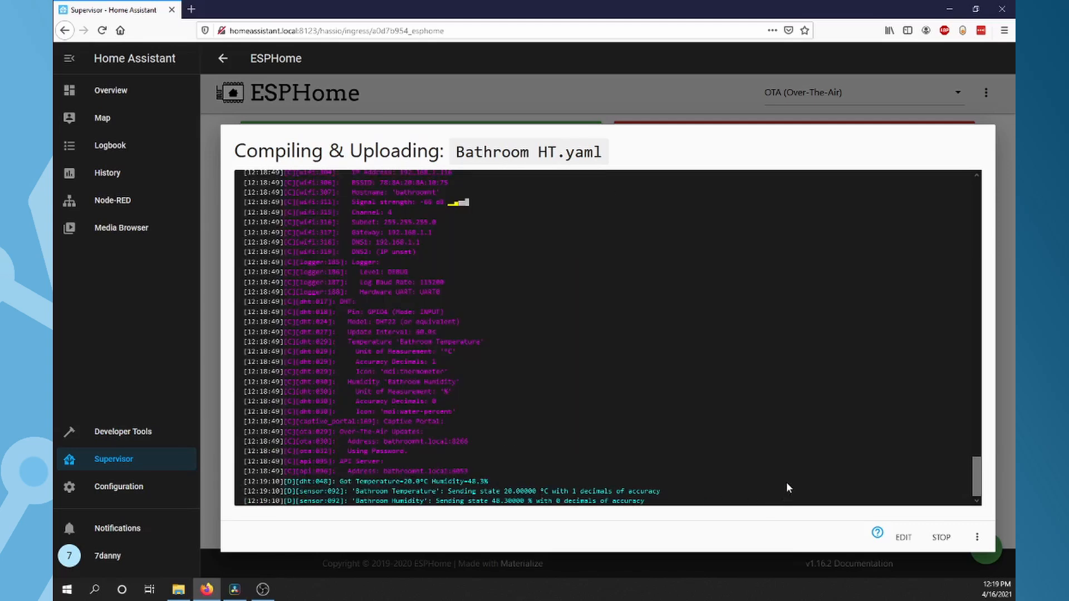
Stop the Bathroom HT upload log after it reports temperature and humidity readings
{"action": "left_click", "coordinate": [942, 537]}
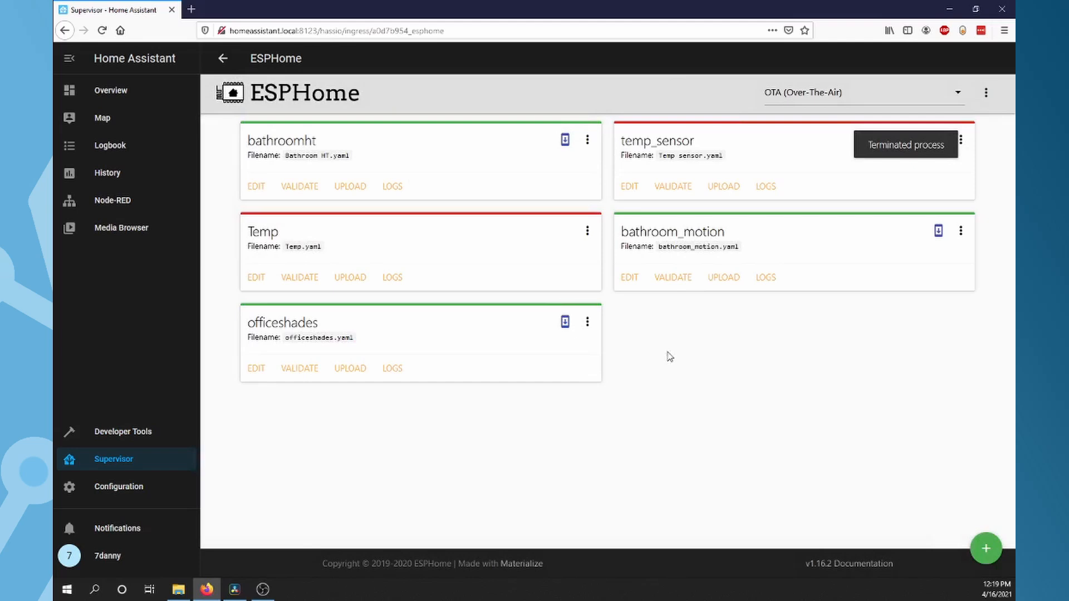
{"action": "mouse_move", "coordinate": [110, 90]}
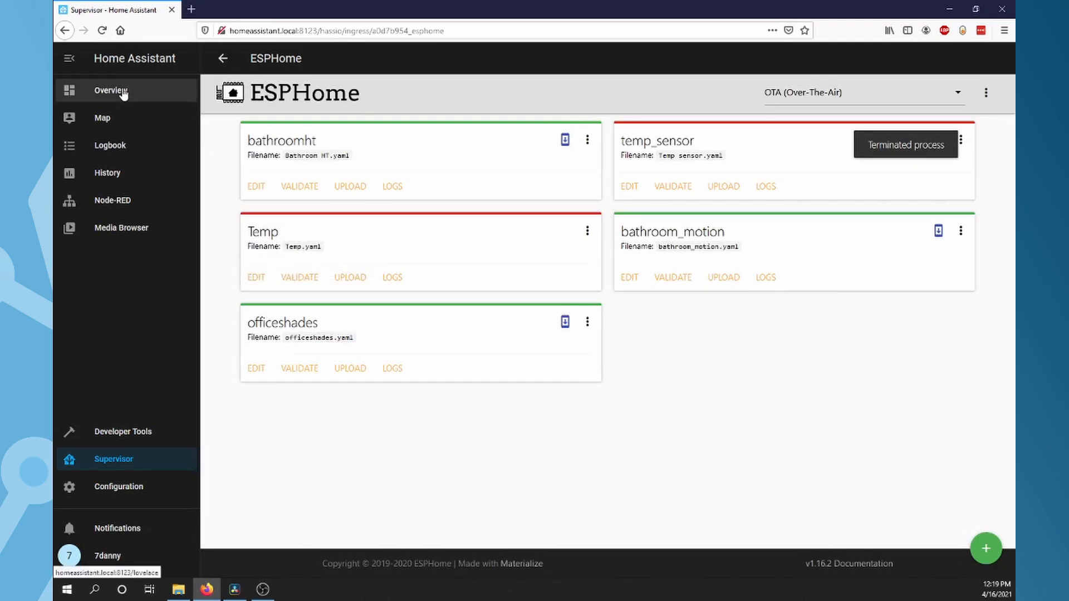
View the Bathroom Temperature and Bathroom Humidity reading histories on the Overview dashboard
{"action": "left_click", "coordinate": [110, 90]}
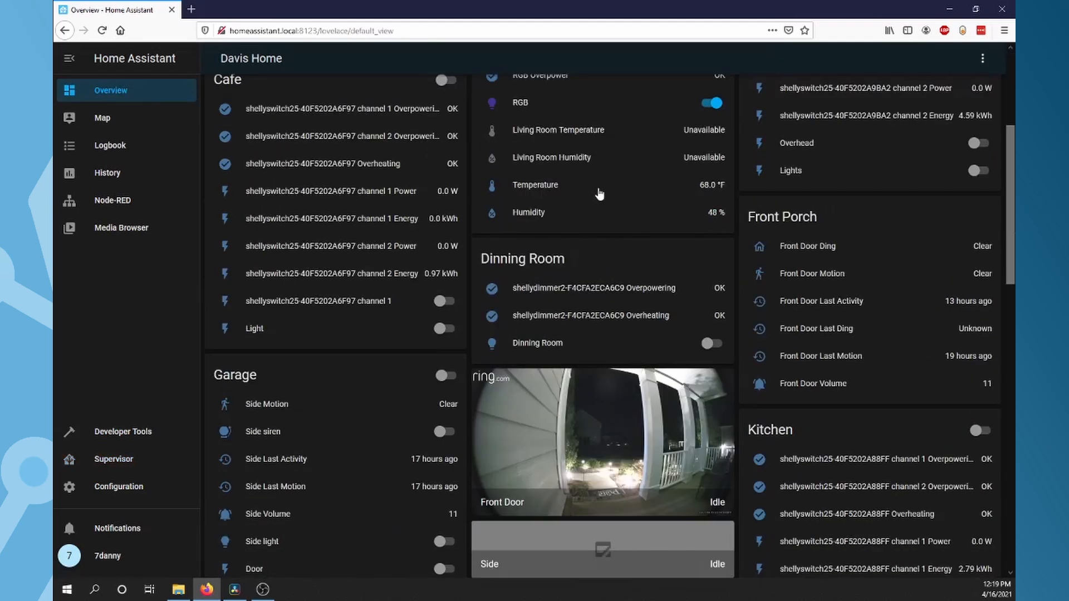
{"action": "mouse_move", "coordinate": [558, 192]}
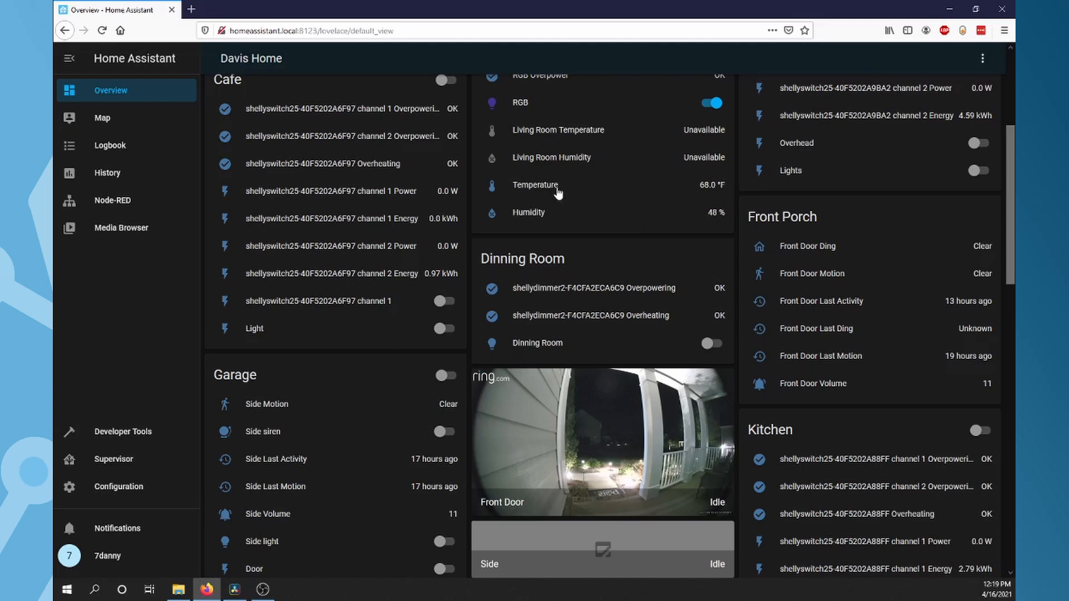
{"action": "left_click", "coordinate": [536, 185]}
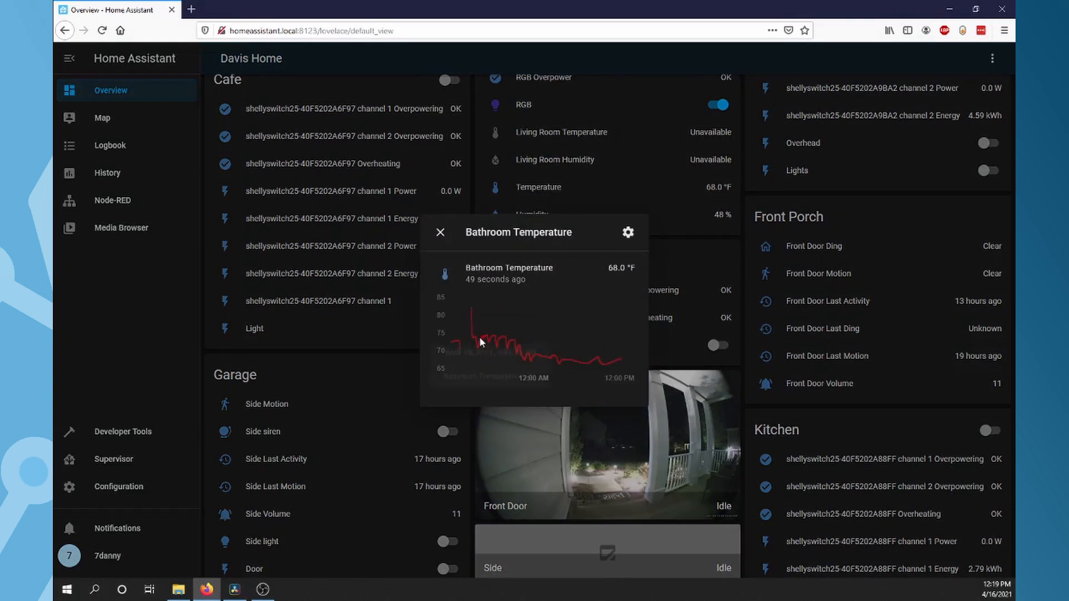
{"action": "mouse_move", "coordinate": [531, 357]}
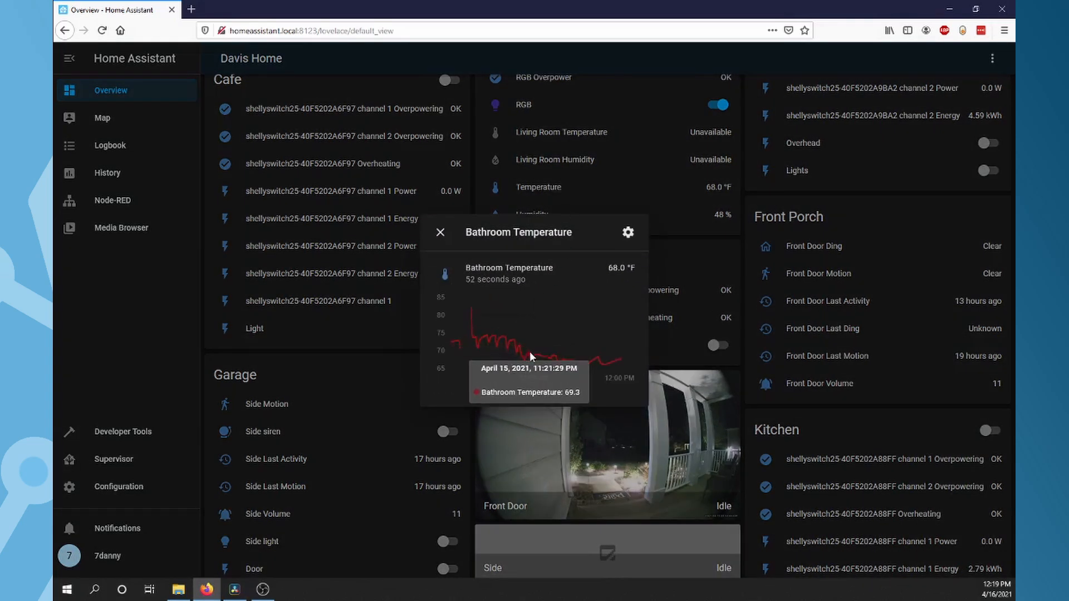
{"action": "left_click", "coordinate": [441, 232]}
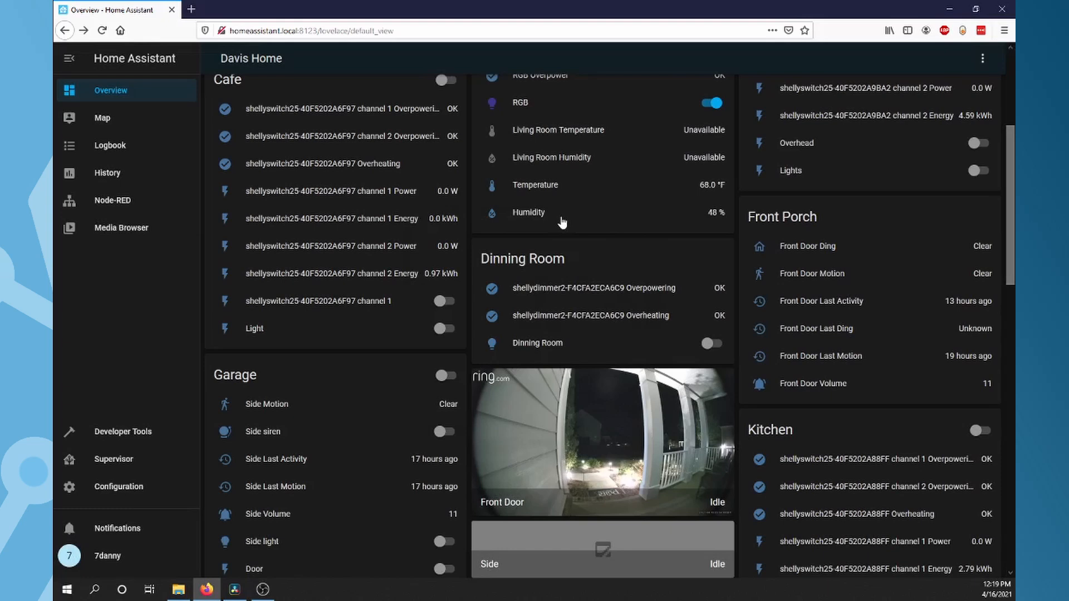
{"action": "left_click", "coordinate": [528, 212]}
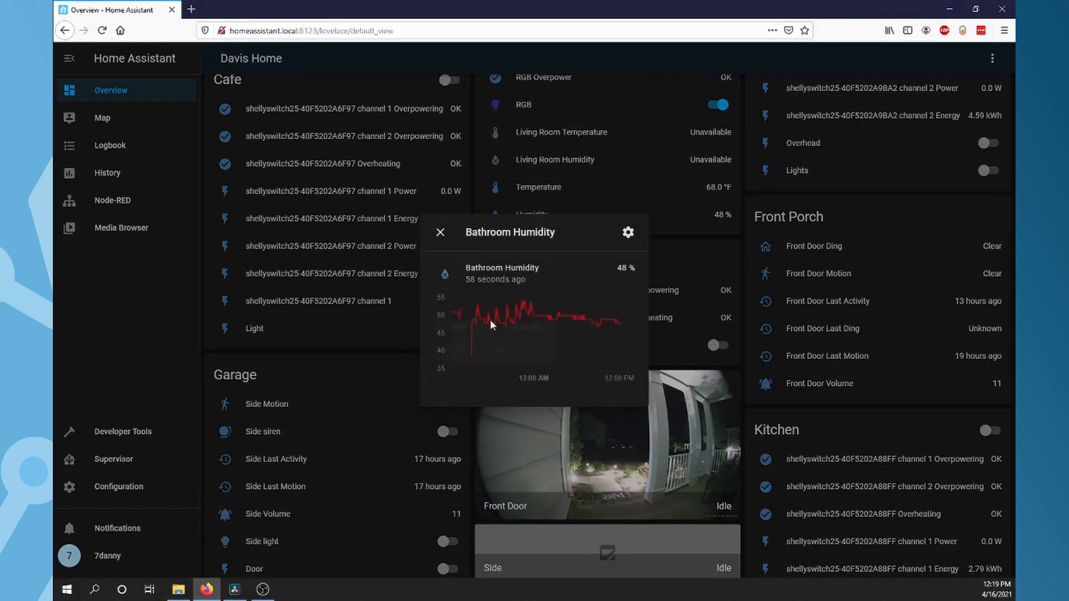
{"action": "mouse_move", "coordinate": [524, 316]}
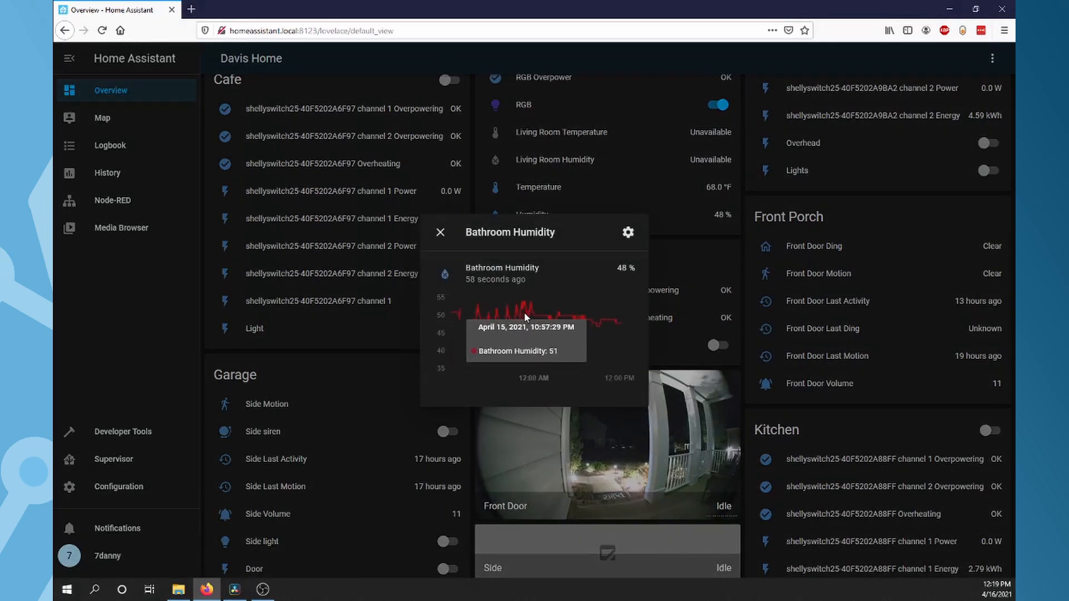
{"action": "left_click", "coordinate": [627, 232]}
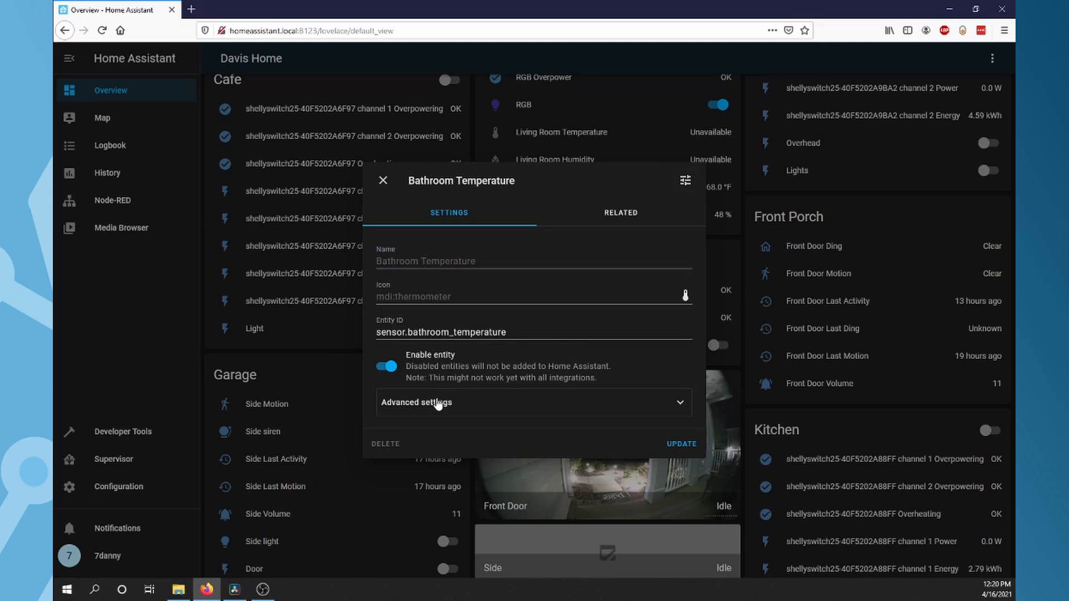
Expand the Bathroom Temperature entity's advanced settings and show its related device, area and entities
{"action": "left_click", "coordinate": [416, 402]}
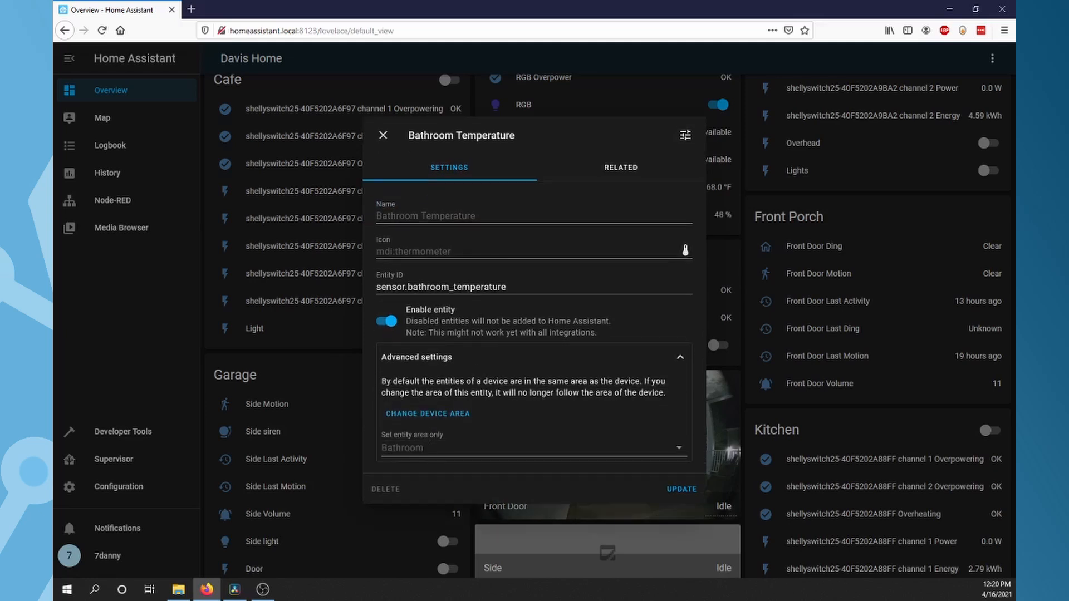
{"action": "mouse_move", "coordinate": [625, 192]}
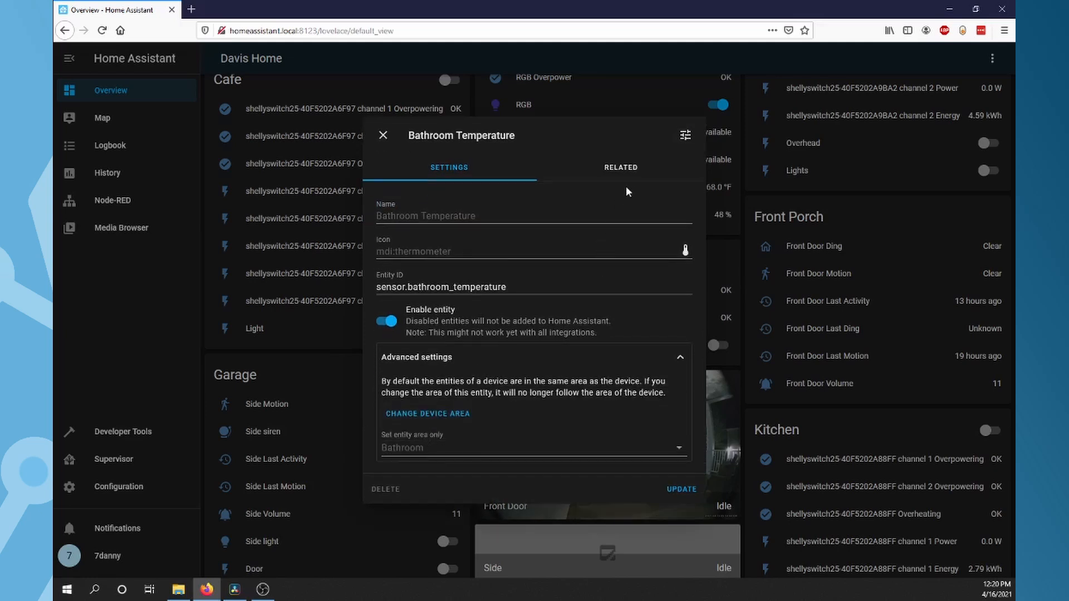
{"action": "left_click", "coordinate": [620, 167]}
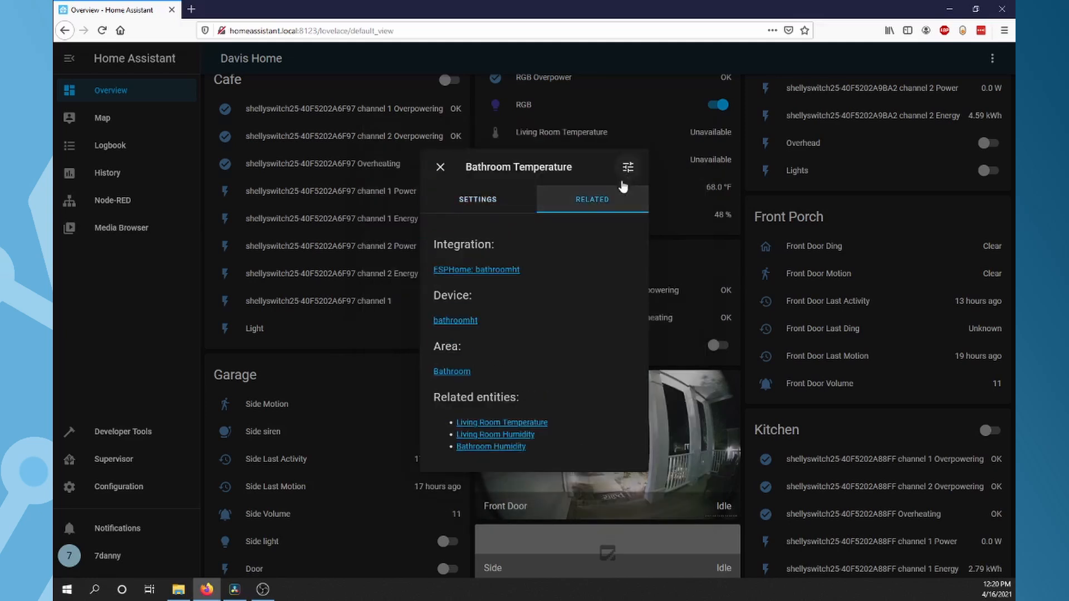